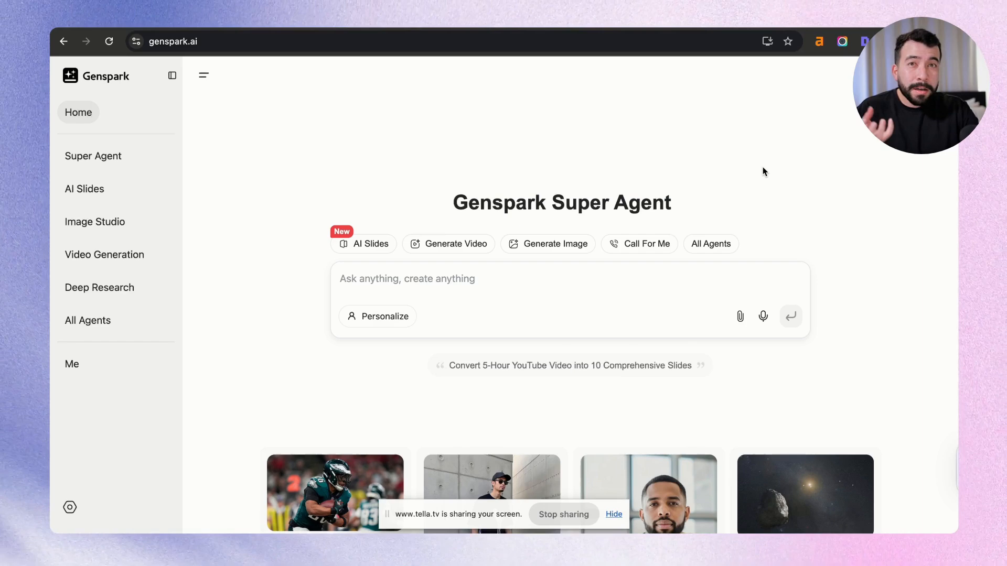
mouse_move(702, 250)
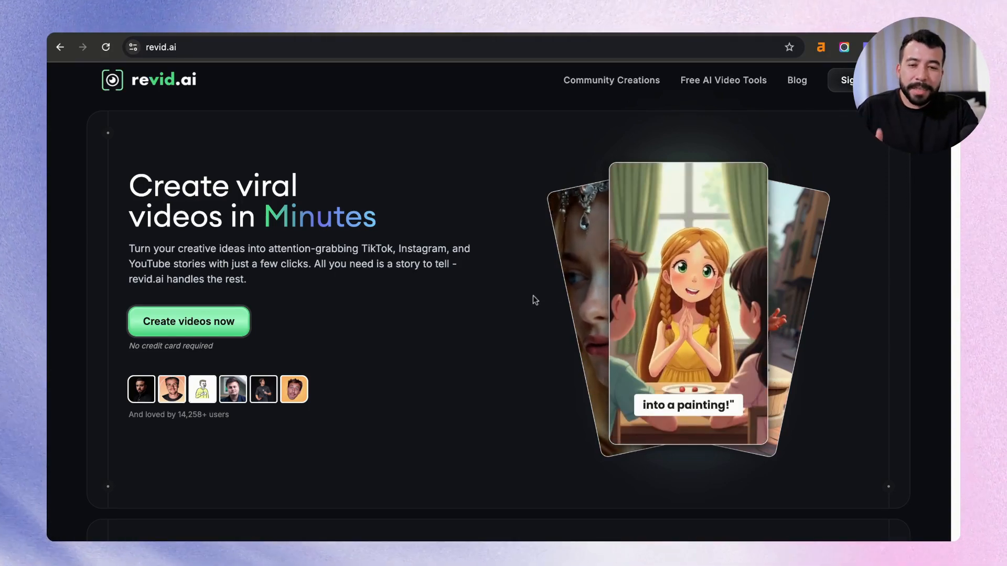
Scroll the revid.ai home page about creating viral videos in minutes.
scroll("down", 3)
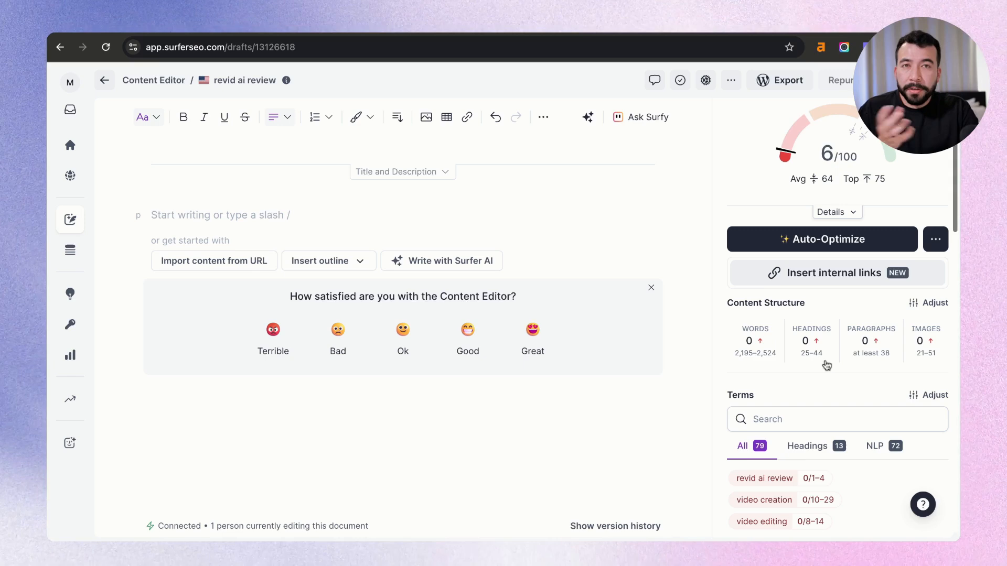
mouse_move(827, 327)
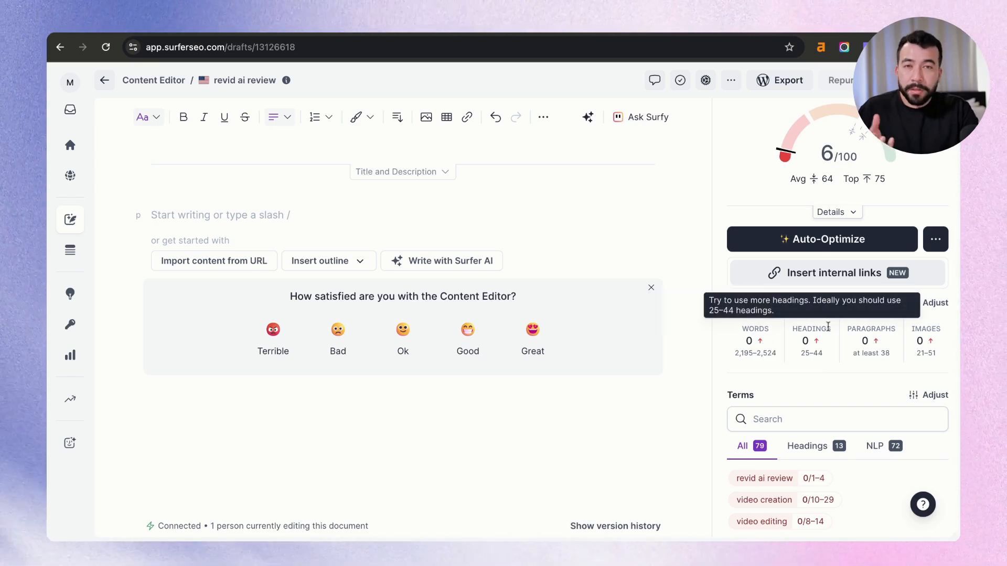
mouse_move(871, 330)
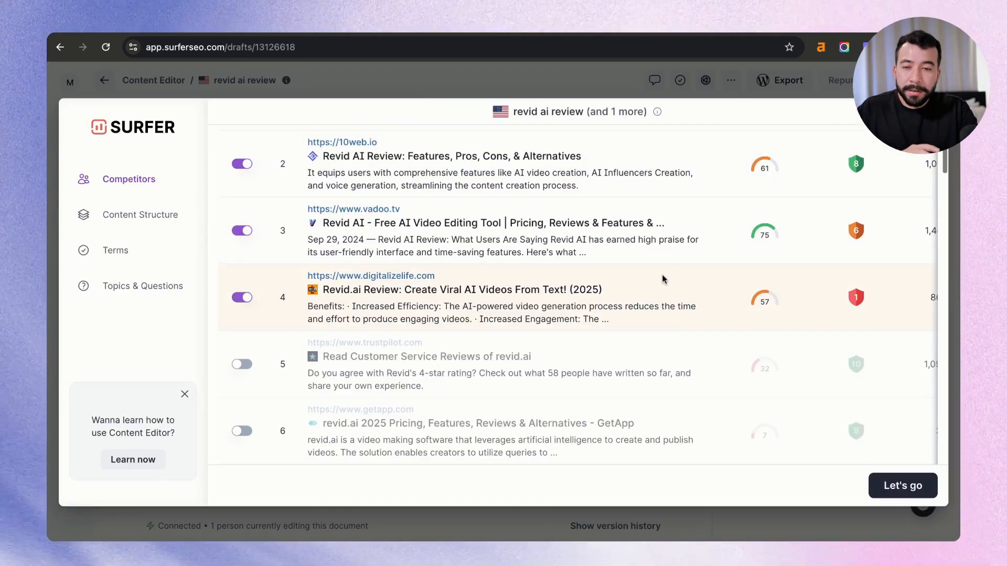
Review the empty 'revid ai review' draft at 6/100 and open its more-actions menu.
scroll("down", 3)
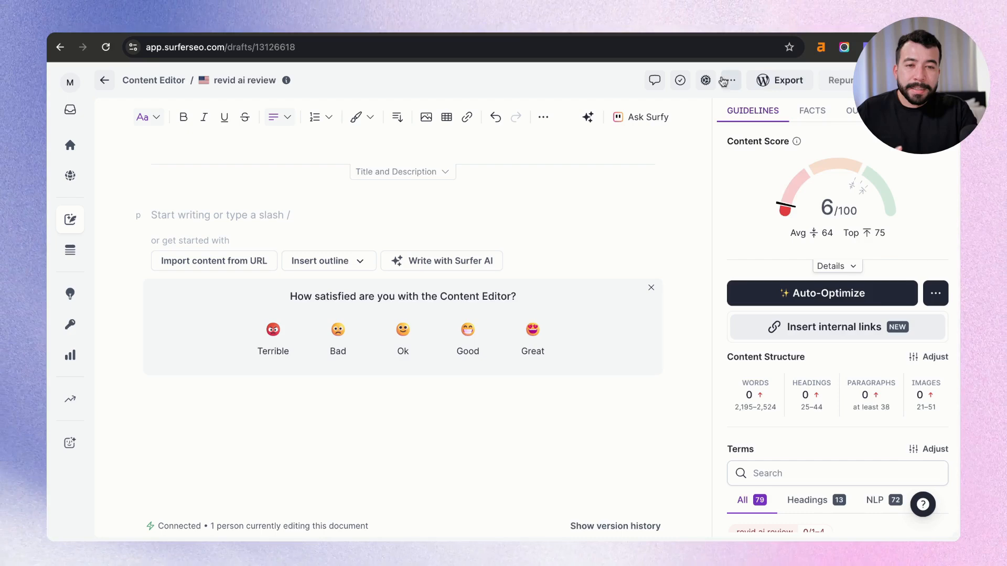
left_click(731, 80)
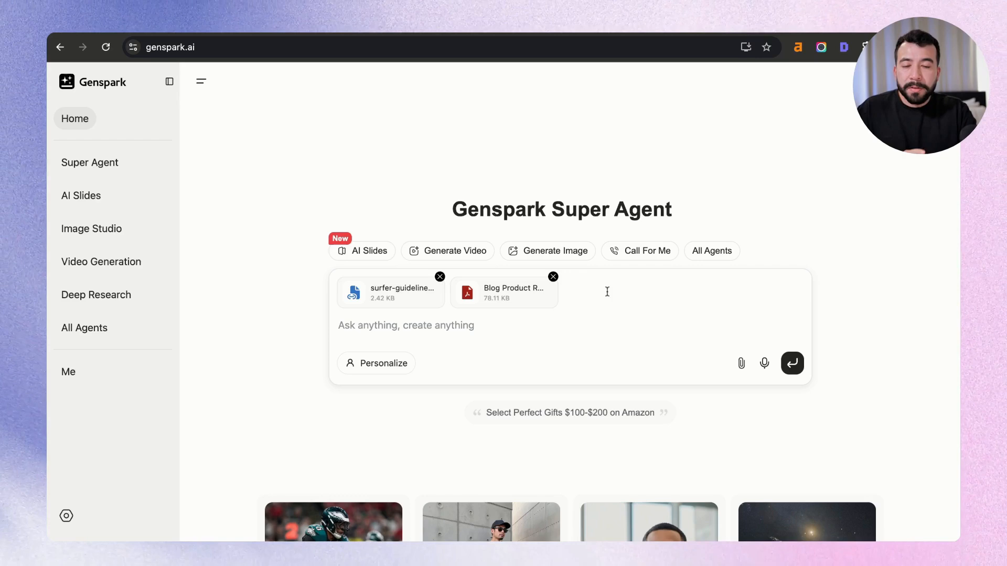
mouse_move(557, 338)
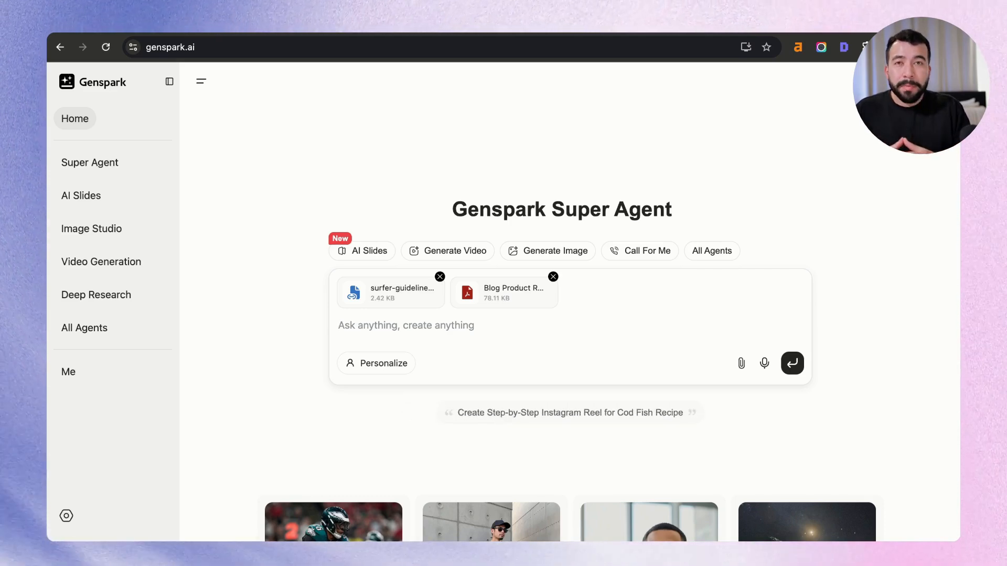
Write the Super Agent prompt requesting a Revid AI review using the template, Surfer keywords and example articles.
type("Help me write a blog post for a product review called Revid AI - site: https://www.revid.ai/ you need to follow the blog post template attached. and also include the keywords based on surfer seos recommendations [txt file attached]")
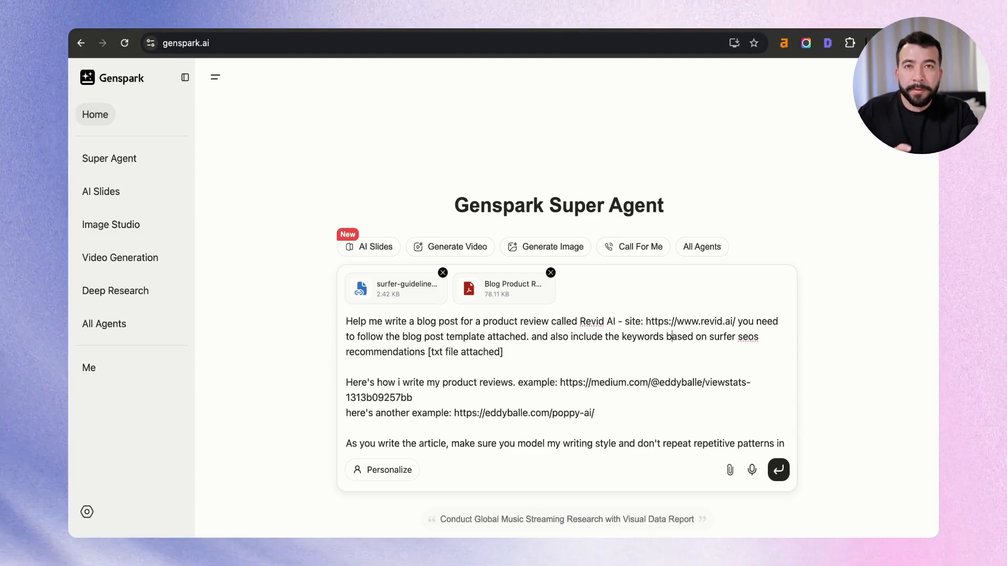
scroll("down", 3)
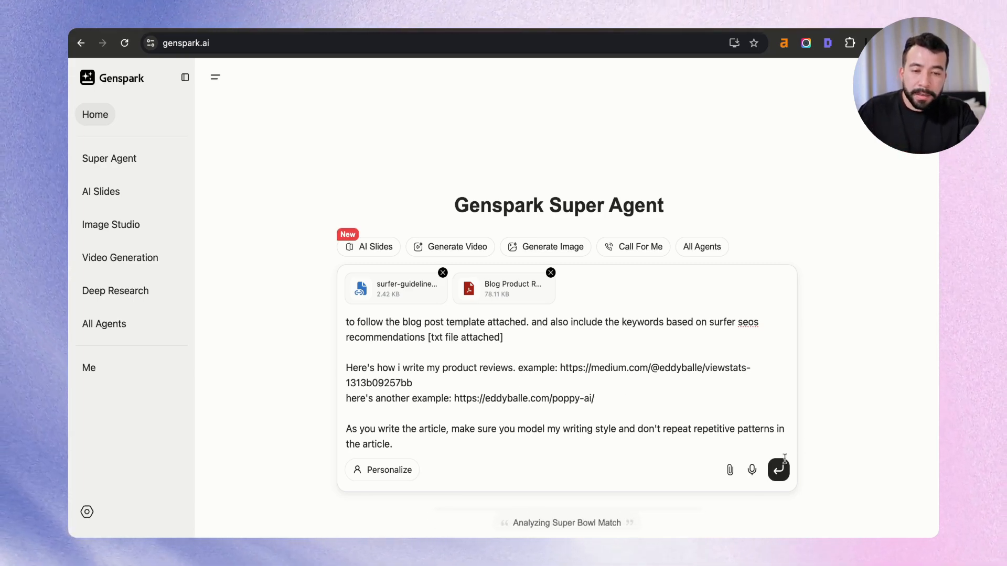
Submit the Revid AI review request and follow the agent's research progress.
left_click(779, 469)
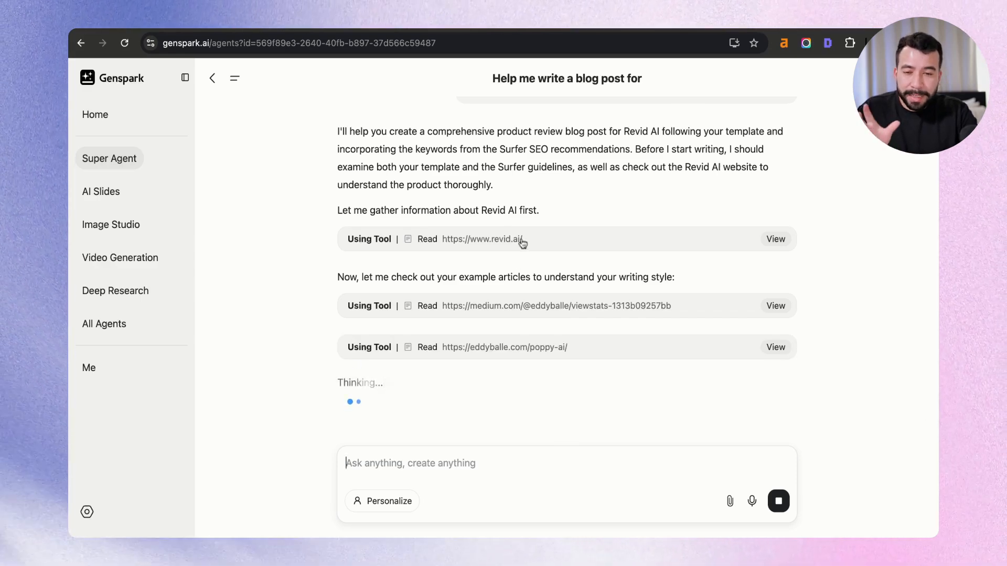
scroll("down", 3)
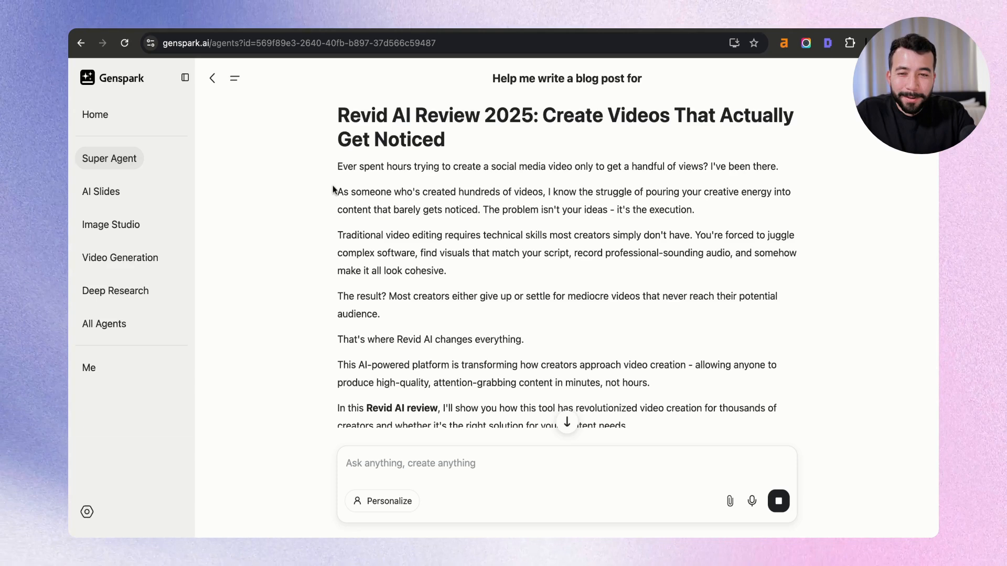
mouse_move(343, 188)
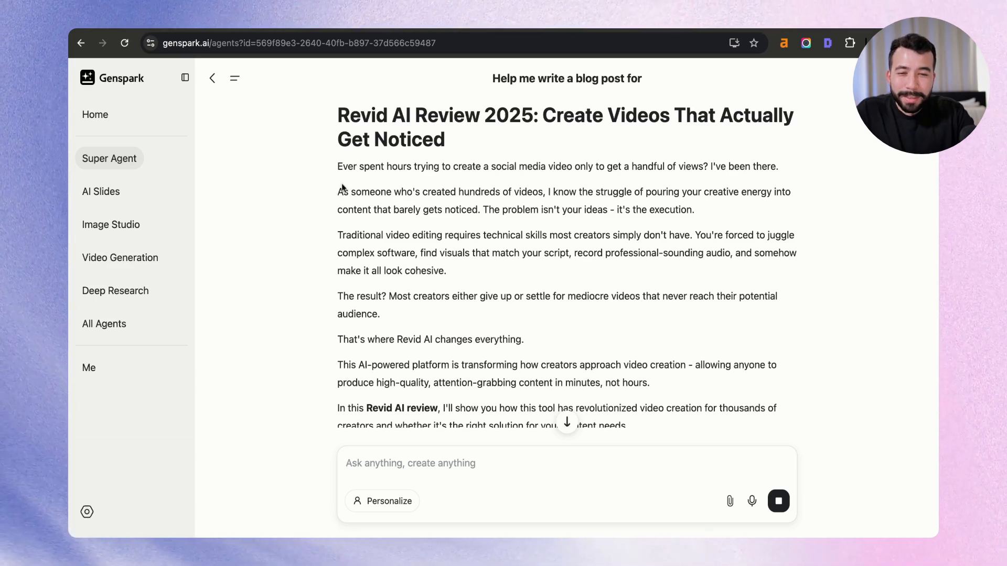
Scroll to the end of the 'Revid AI Review 2025' article and copy it.
scroll("down", 3)
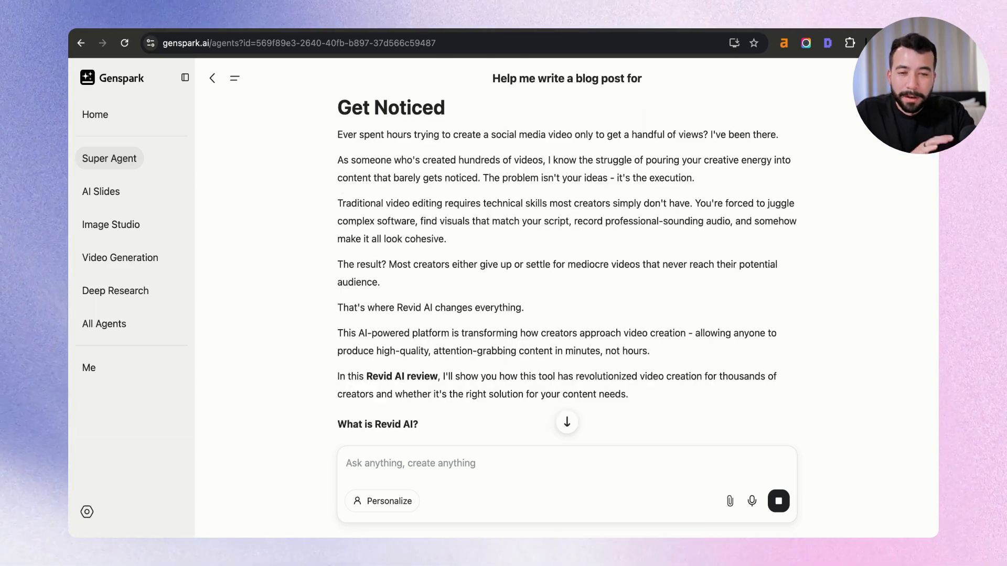
scroll("down", 3)
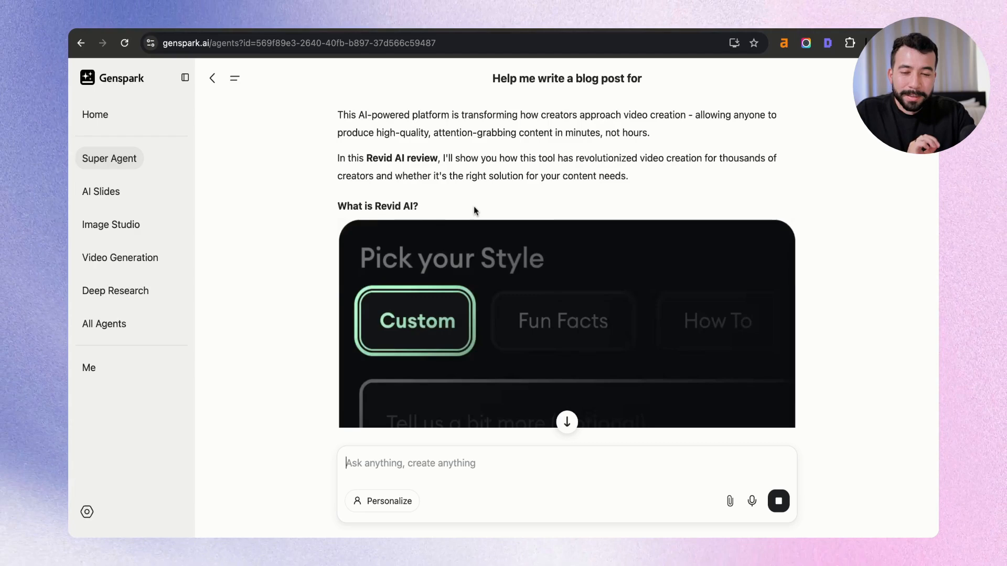
scroll("down", 3)
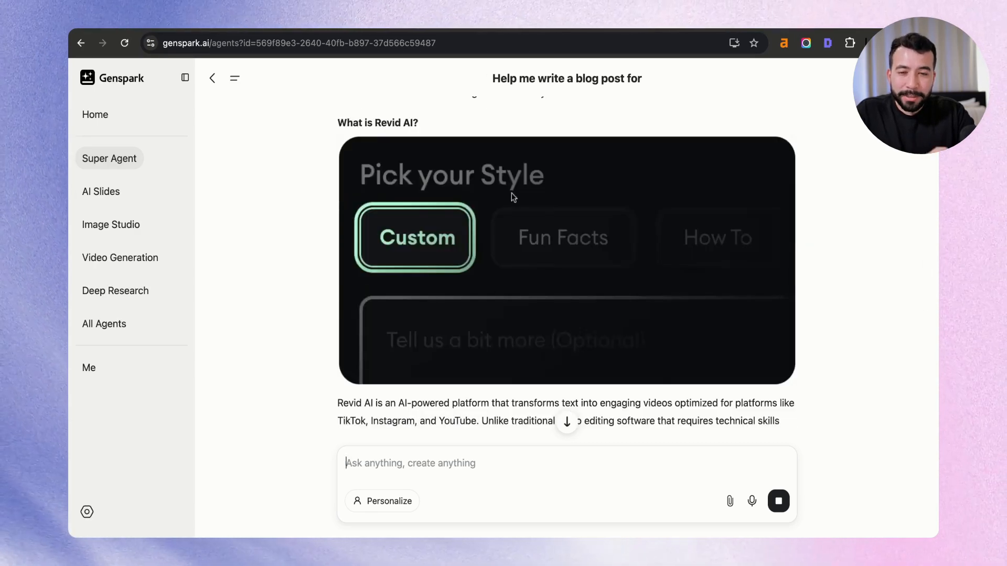
mouse_move(341, 205)
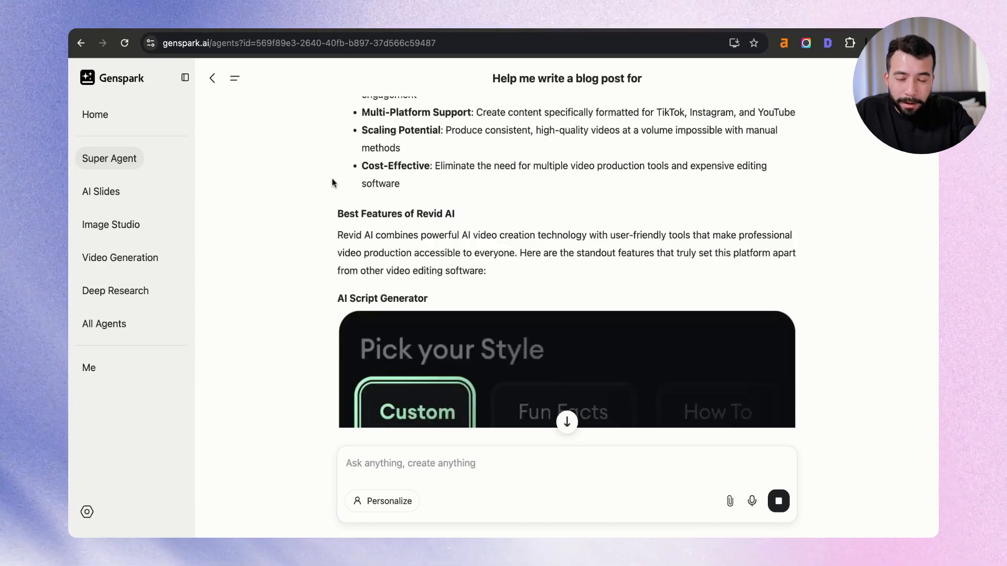
scroll("down", 3)
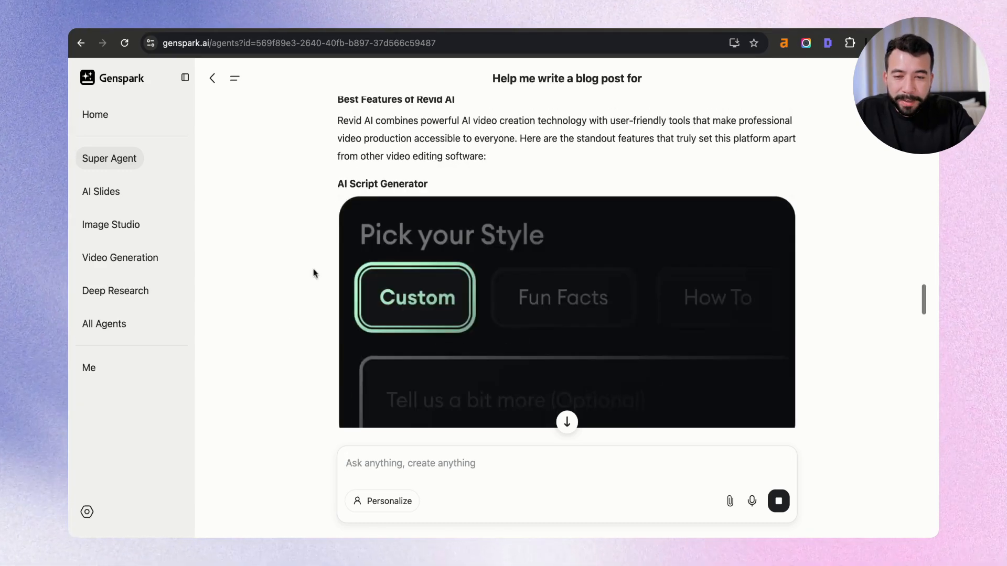
scroll("down", 3)
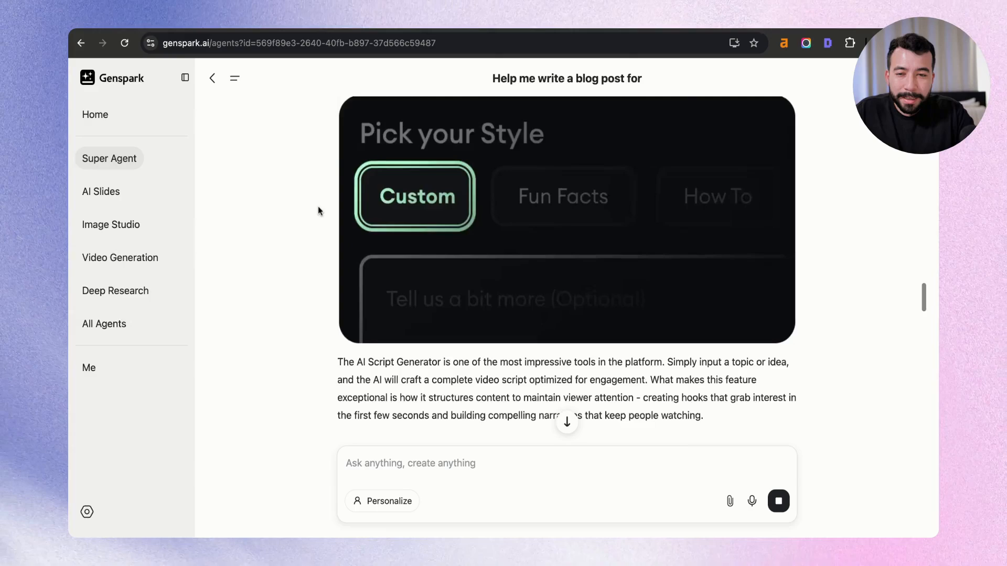
scroll("down", 3)
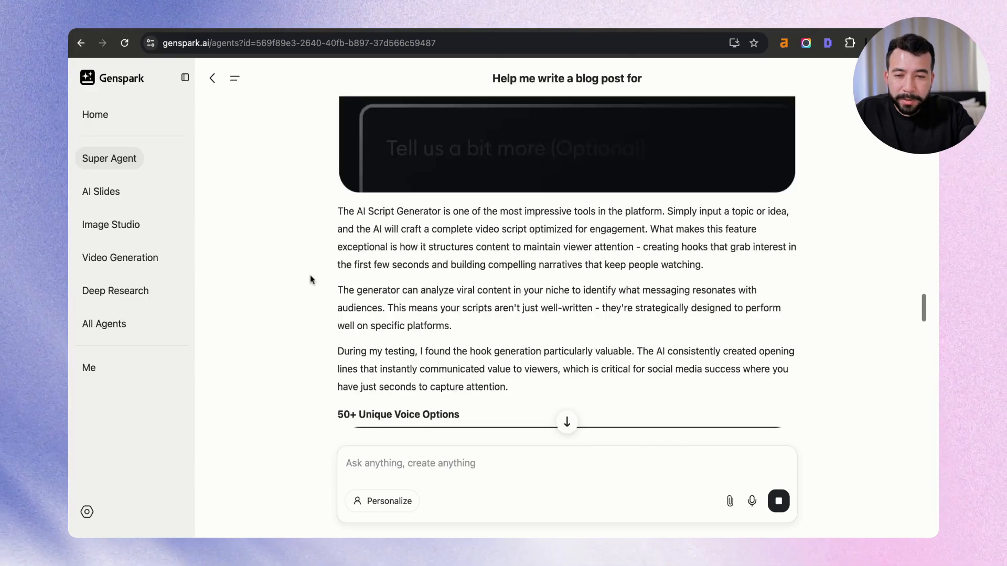
scroll("down", 3)
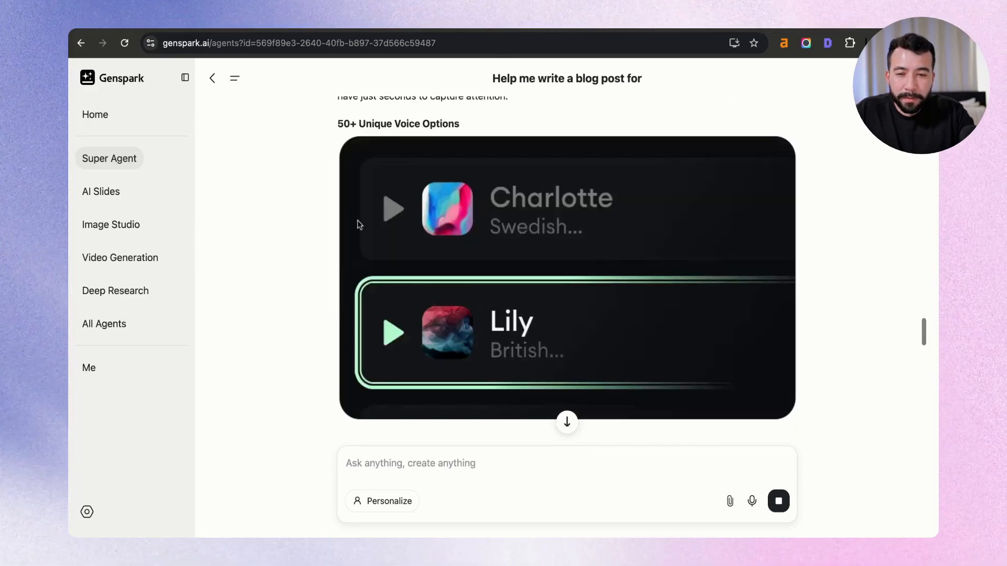
scroll("down", 3)
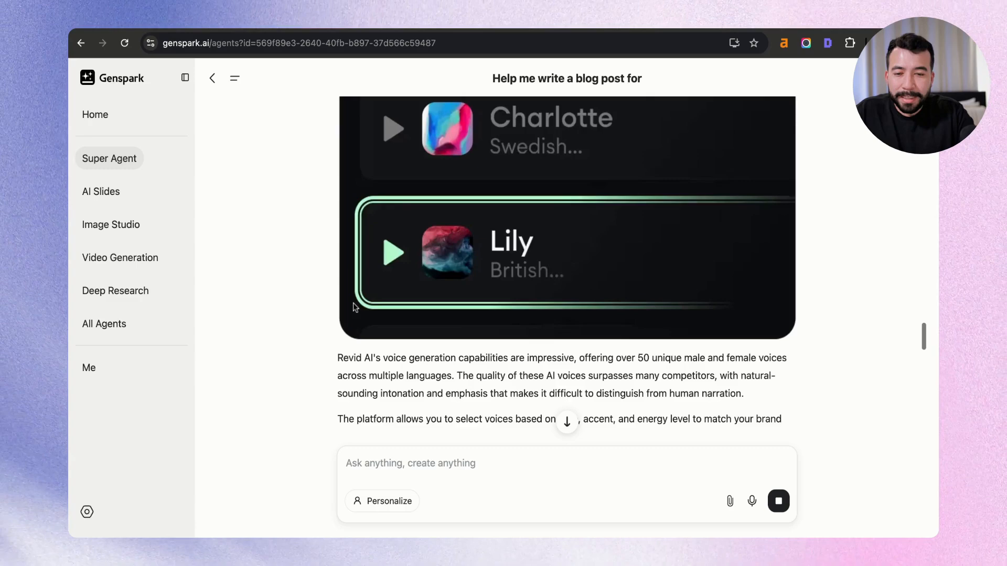
scroll("down", 3)
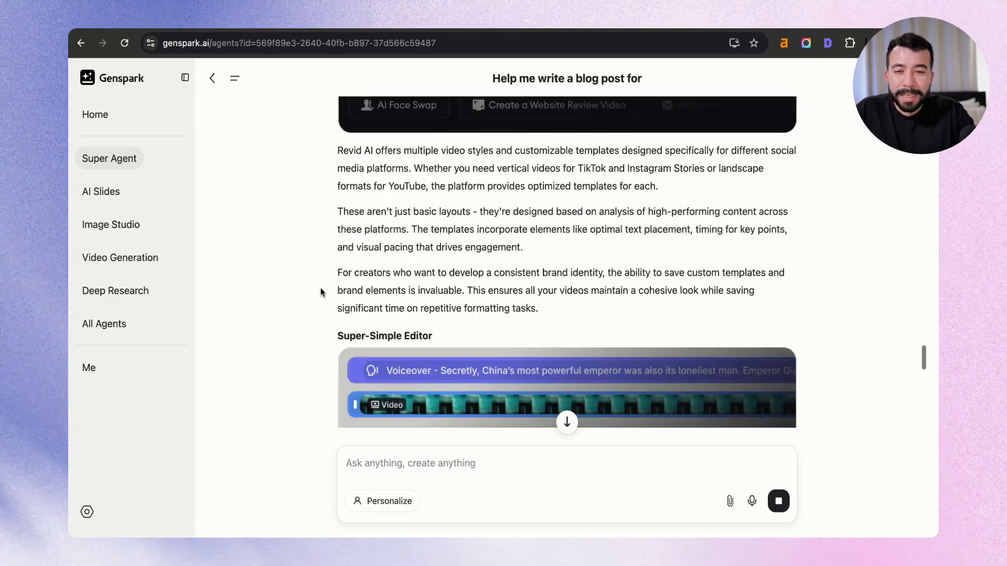
scroll("down", 3)
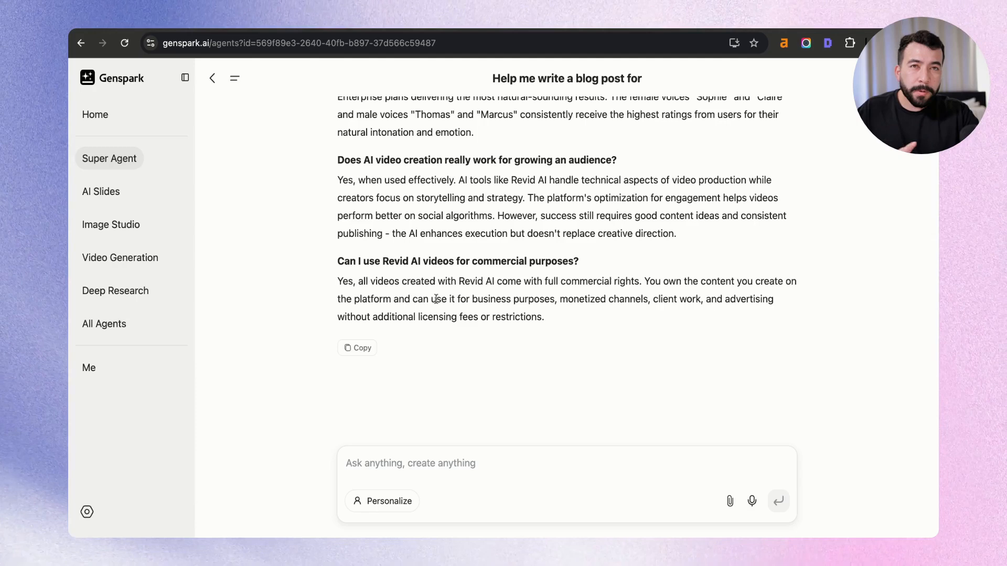
left_click(357, 347)
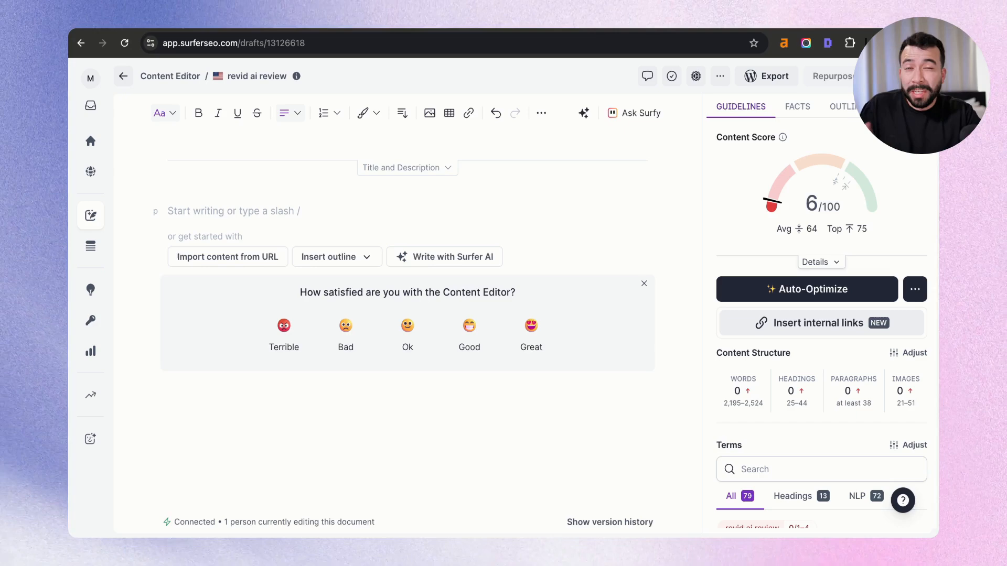
mouse_move(344, 246)
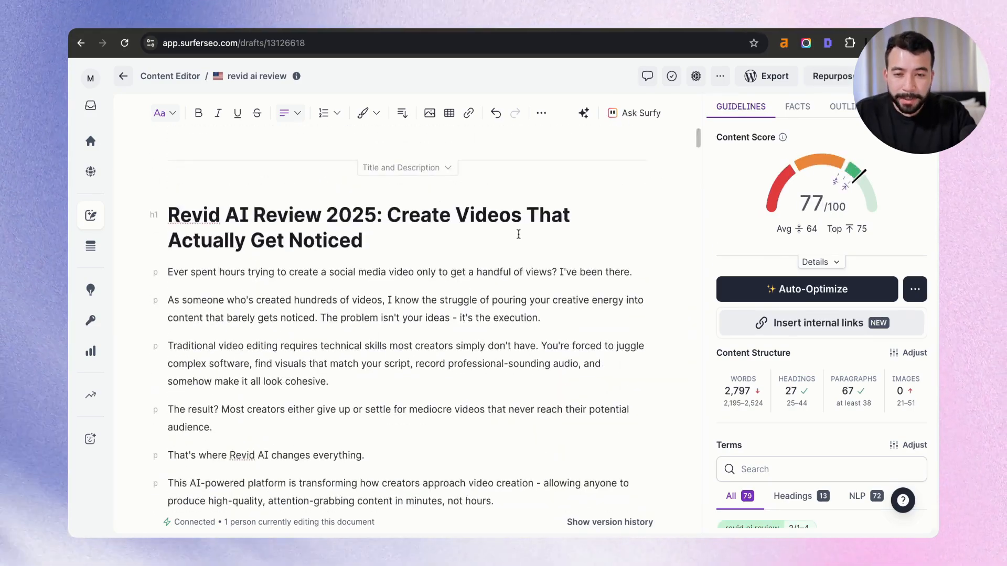
mouse_move(782, 137)
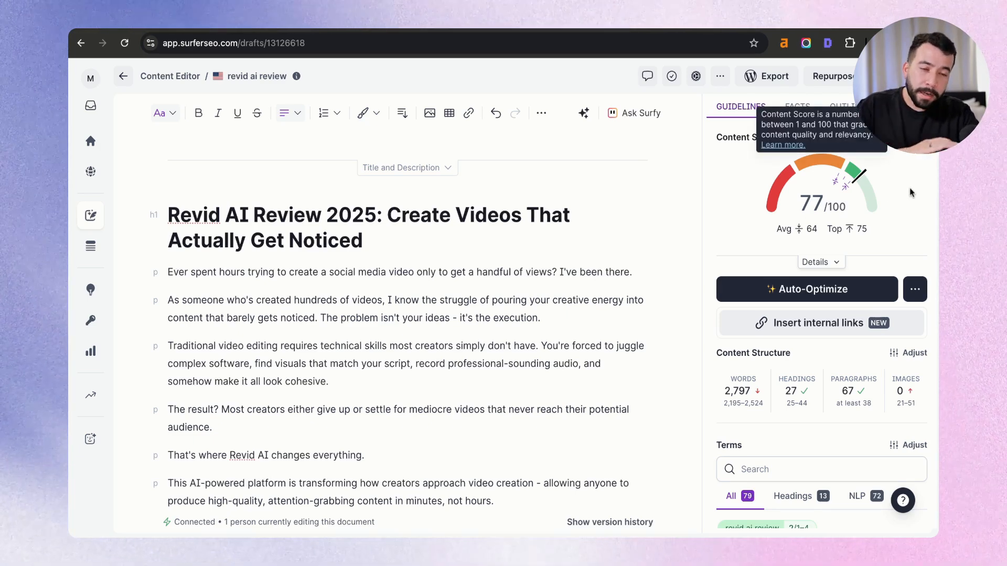
mouse_move(911, 211)
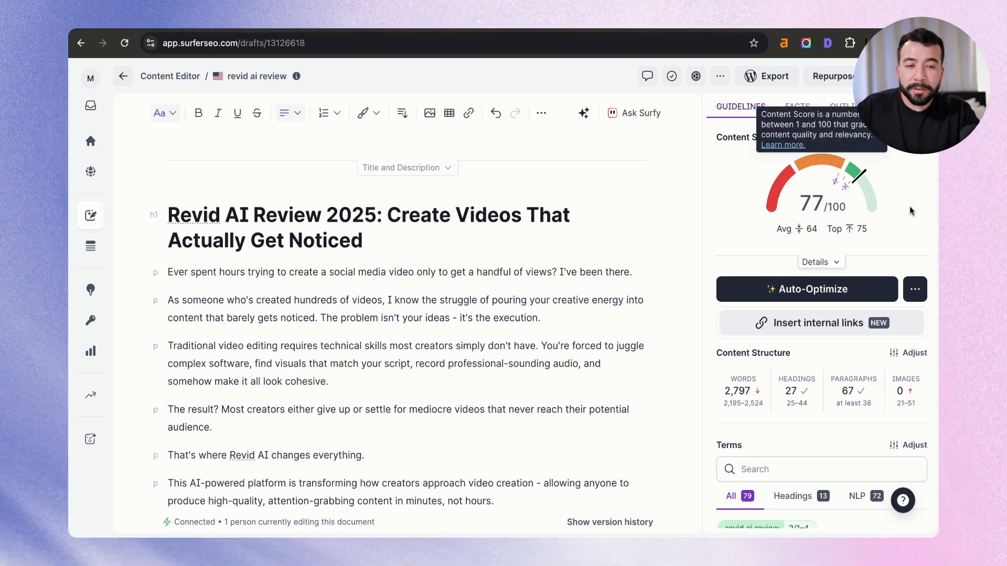
mouse_move(731, 236)
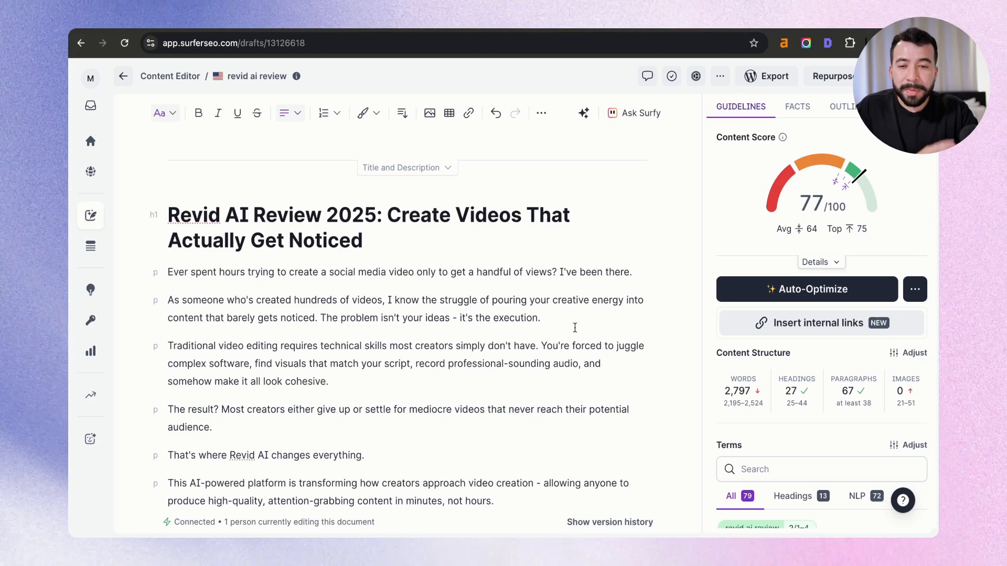
scroll("down", 3)
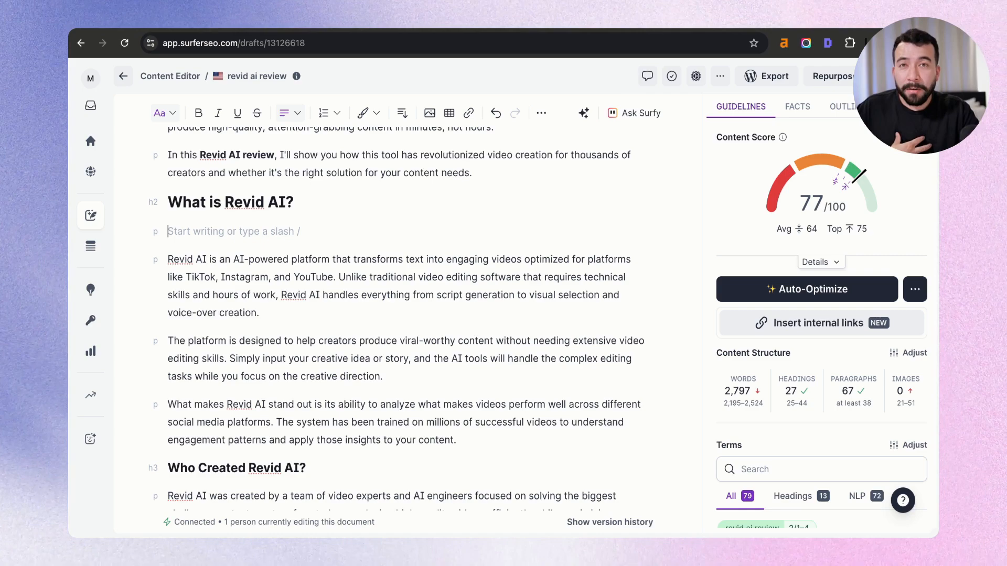
scroll("up", 3)
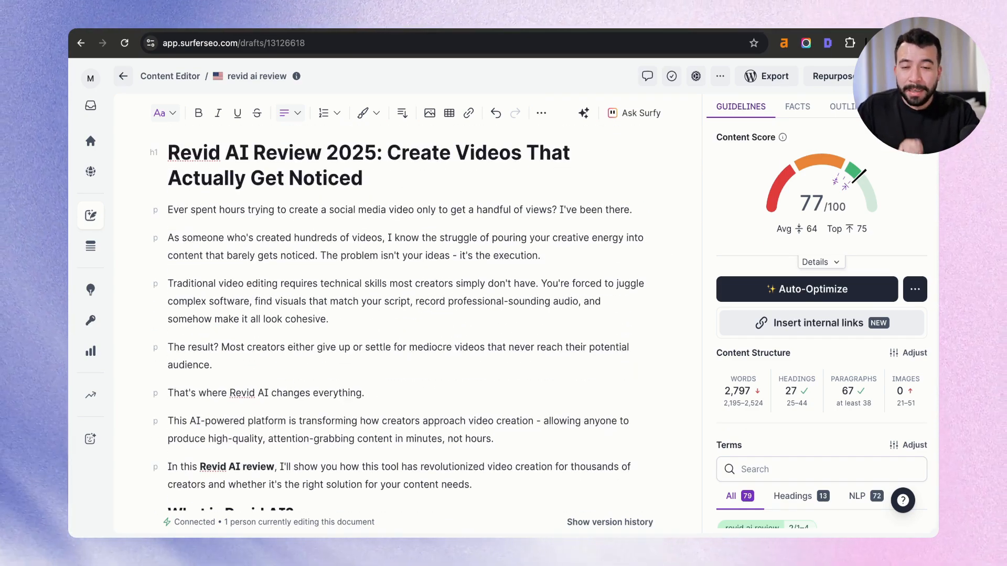
scroll("down", 3)
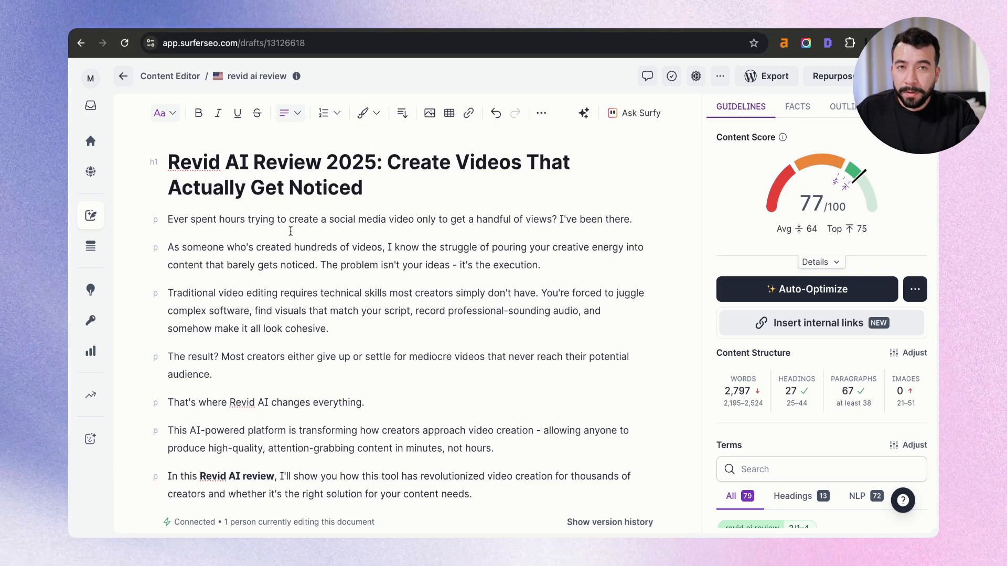
mouse_move(303, 219)
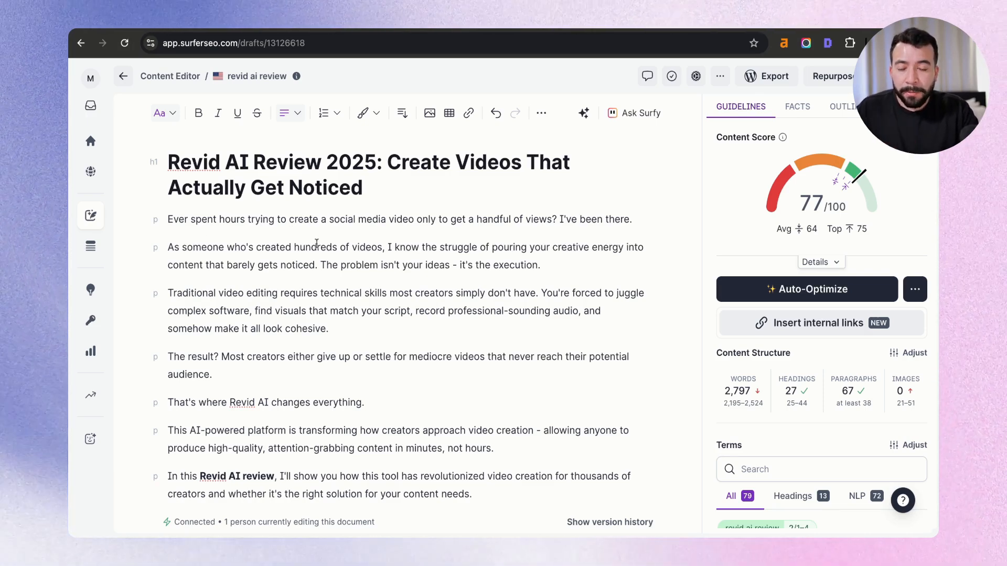
scroll("down", 3)
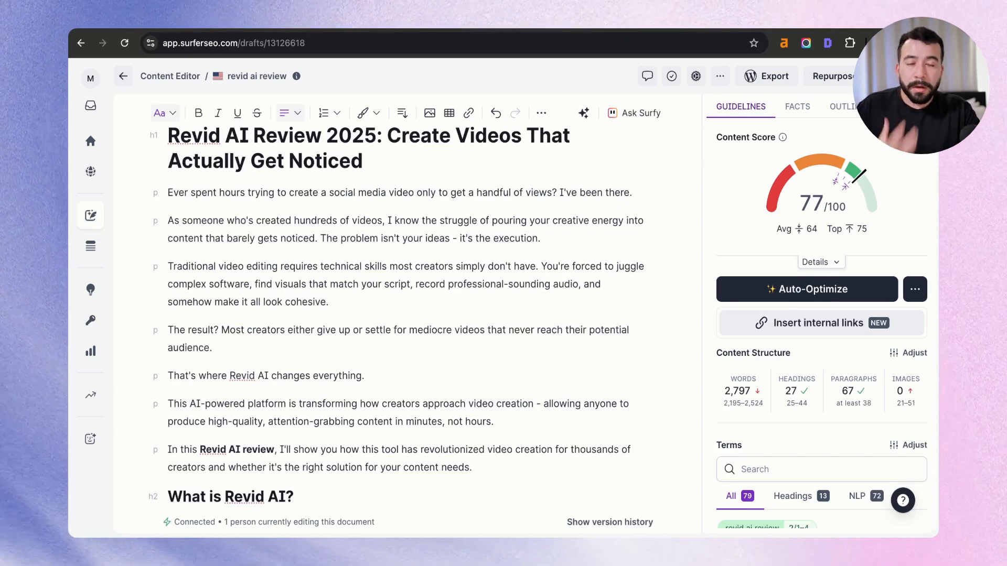
scroll("down", 3)
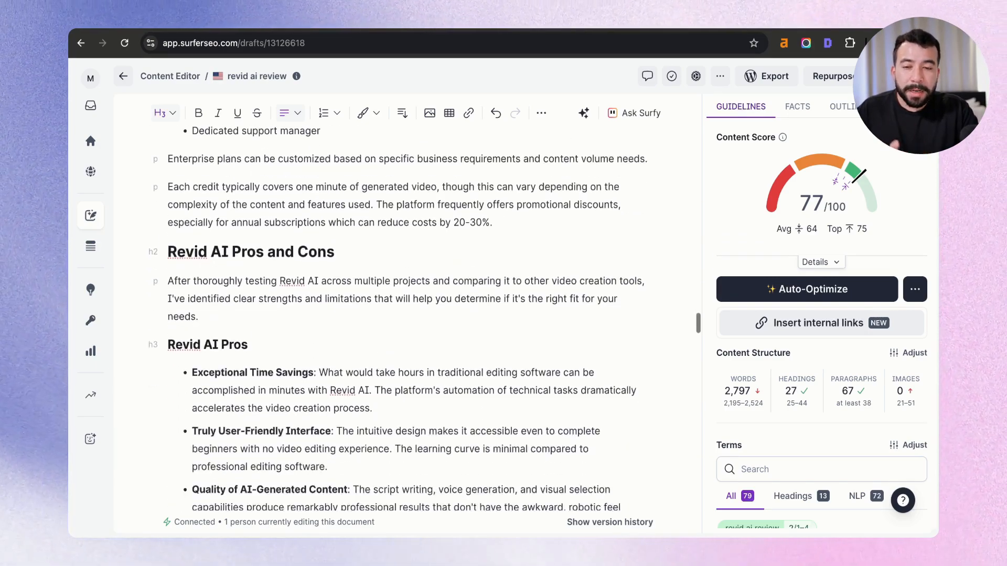
scroll("down", 3)
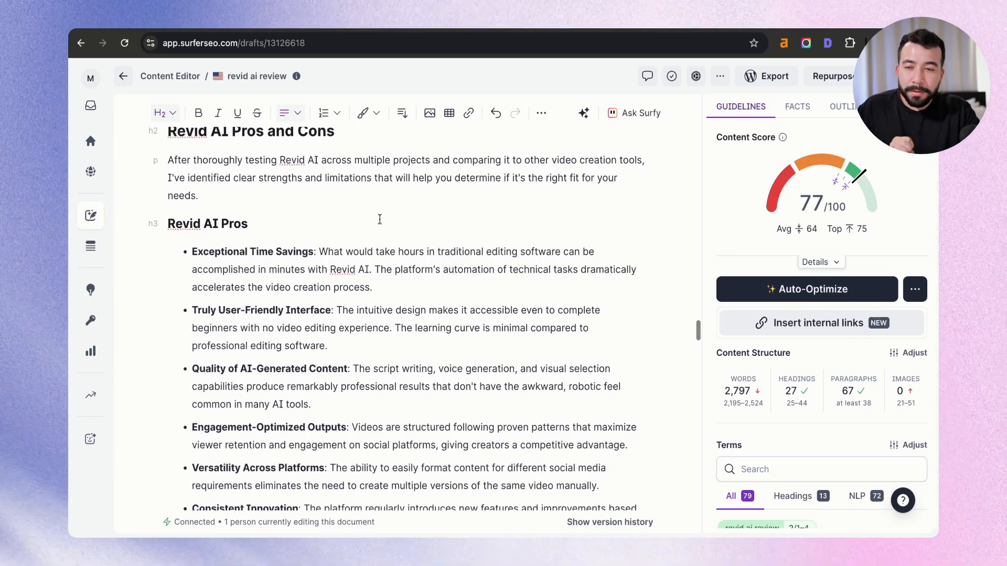
mouse_move(455, 210)
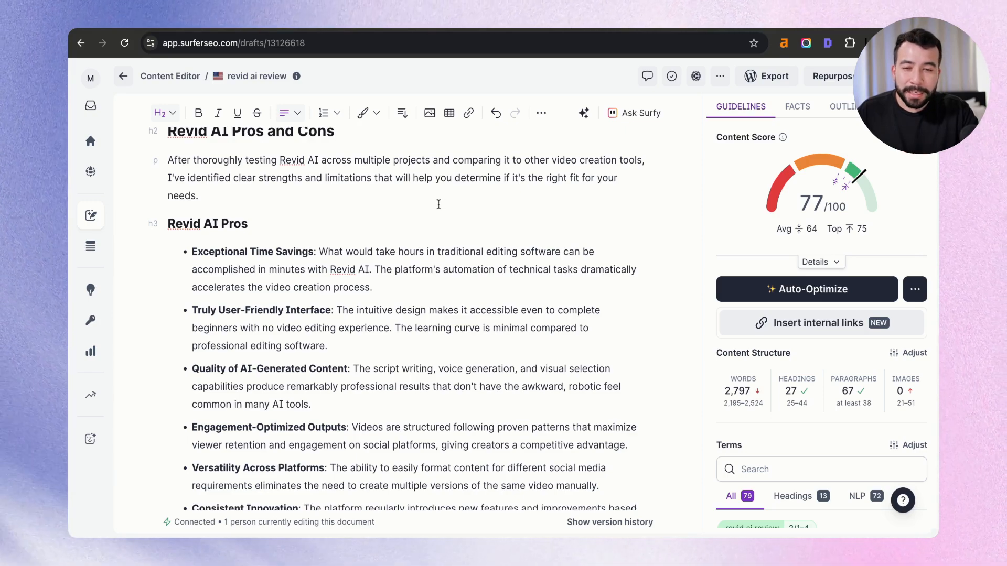
scroll("down", 3)
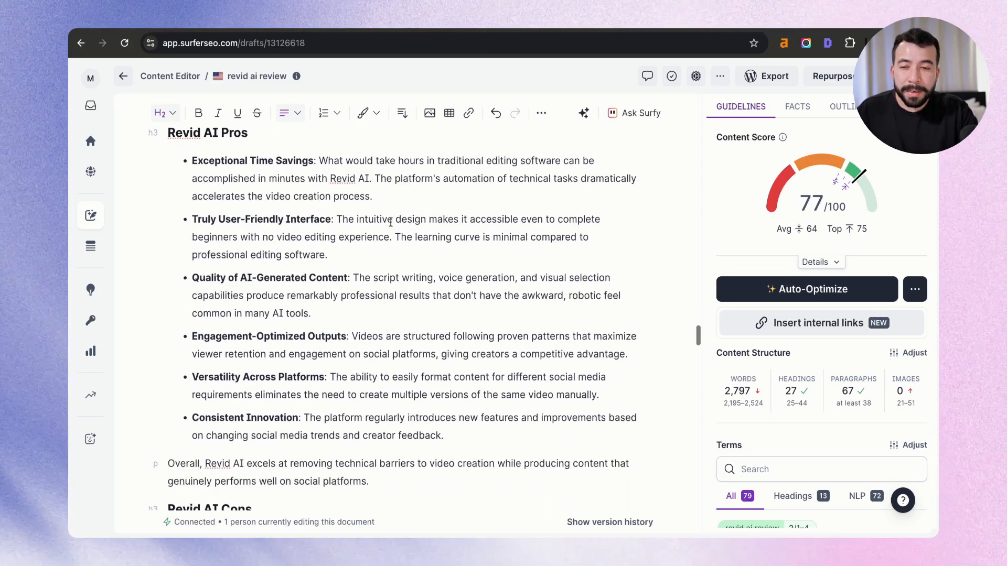
scroll("down", 3)
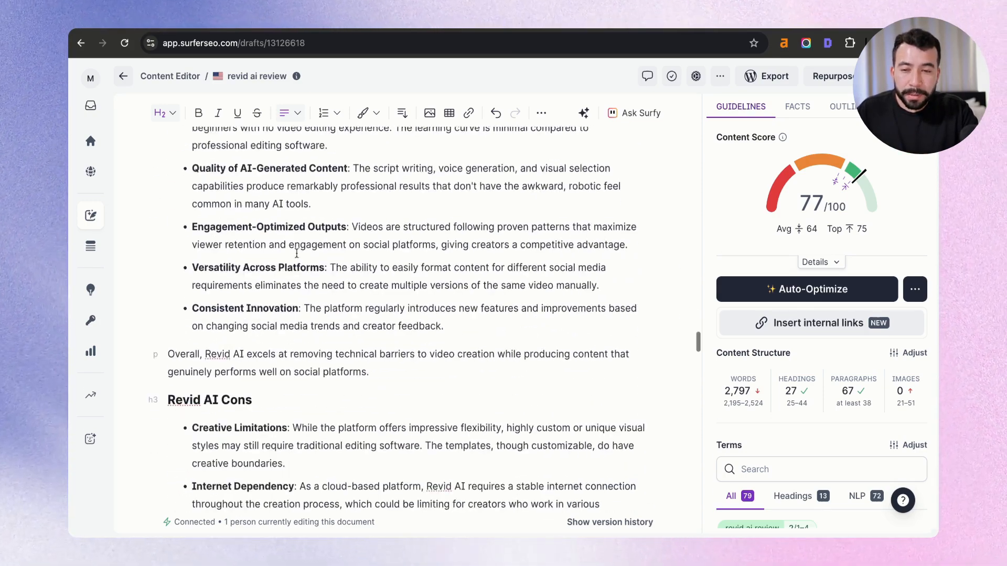
scroll("down", 3)
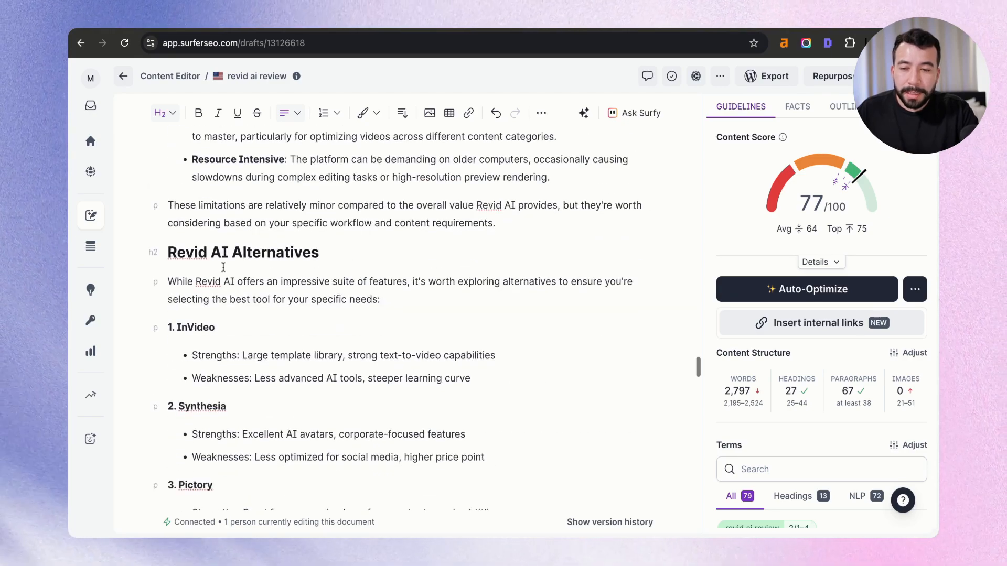
scroll("down", 3)
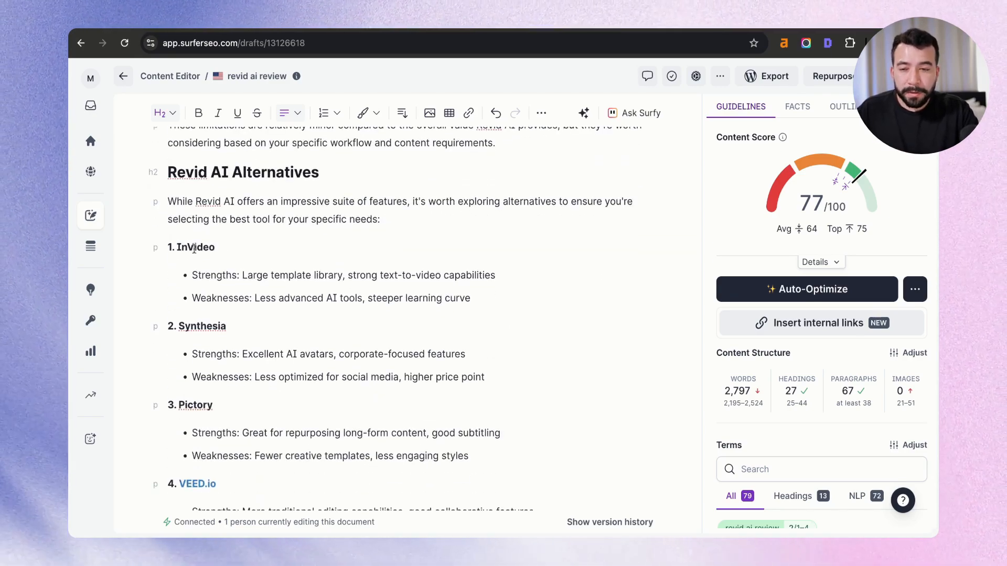
scroll("down", 3)
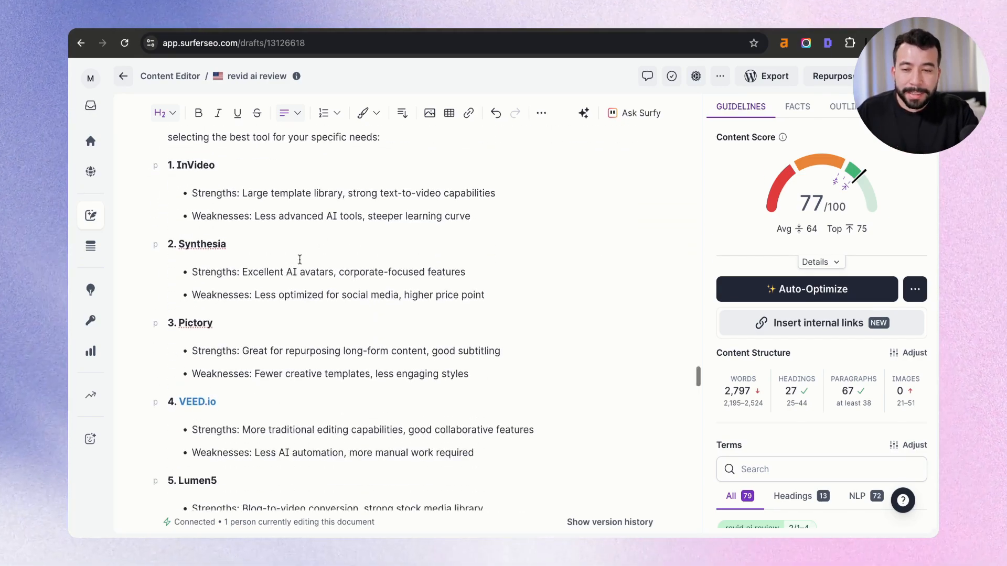
scroll("down", 3)
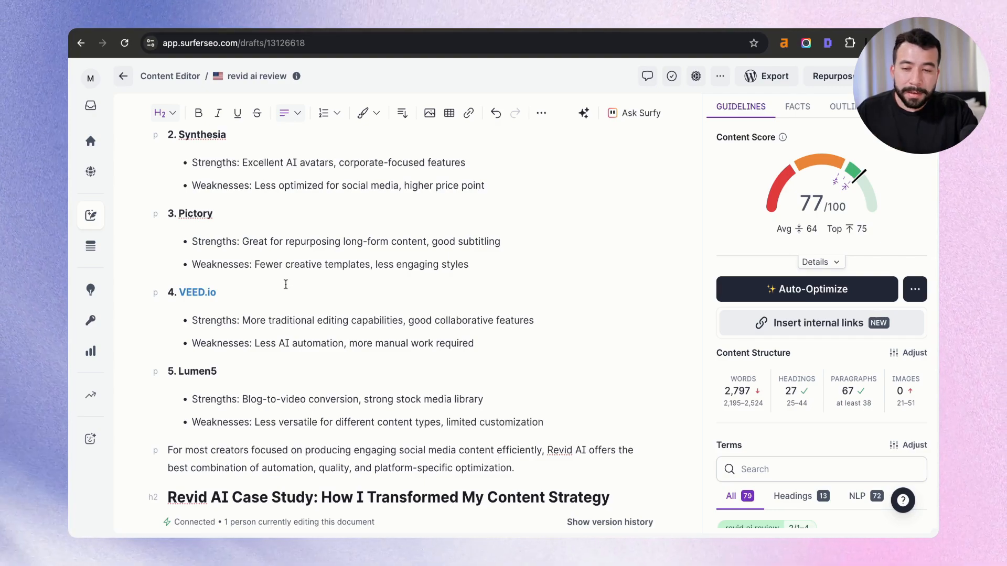
scroll("down", 3)
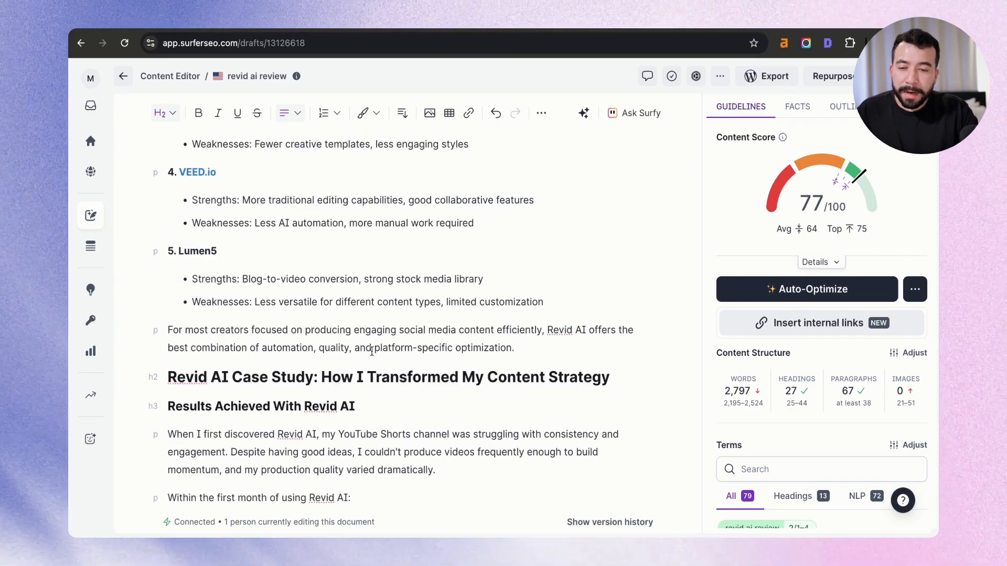
mouse_move(459, 362)
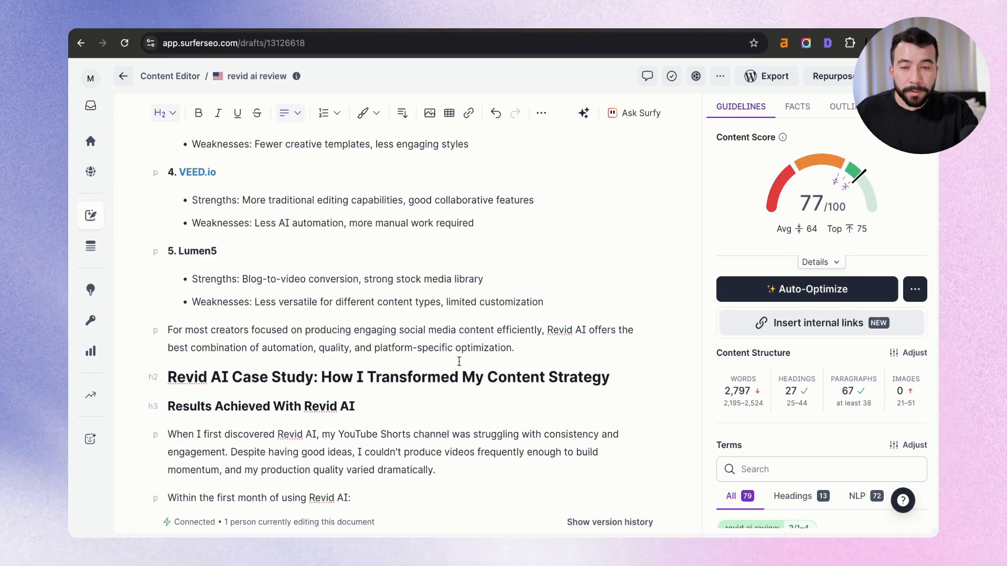
scroll("down", 3)
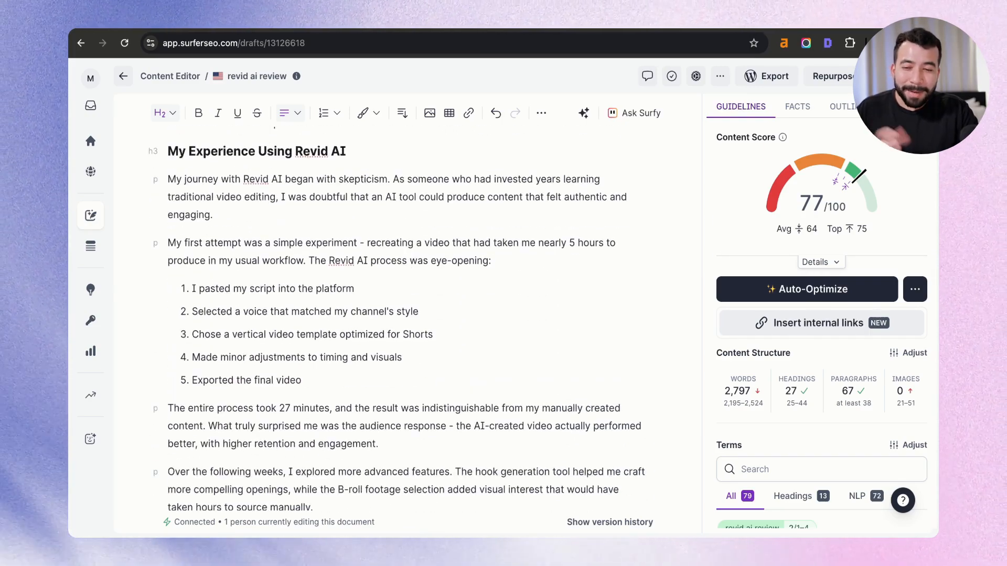
scroll("down", 3)
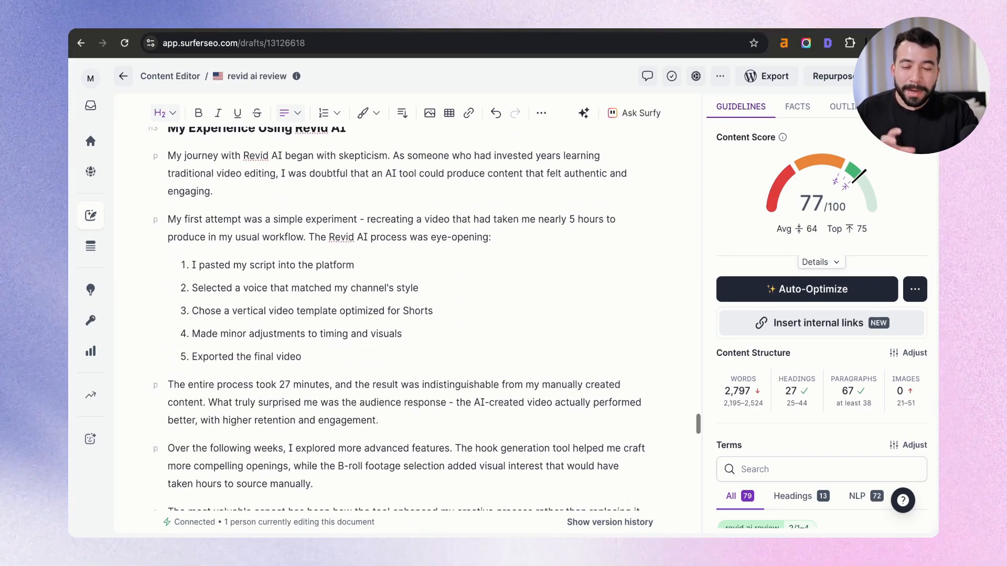
scroll("down", 3)
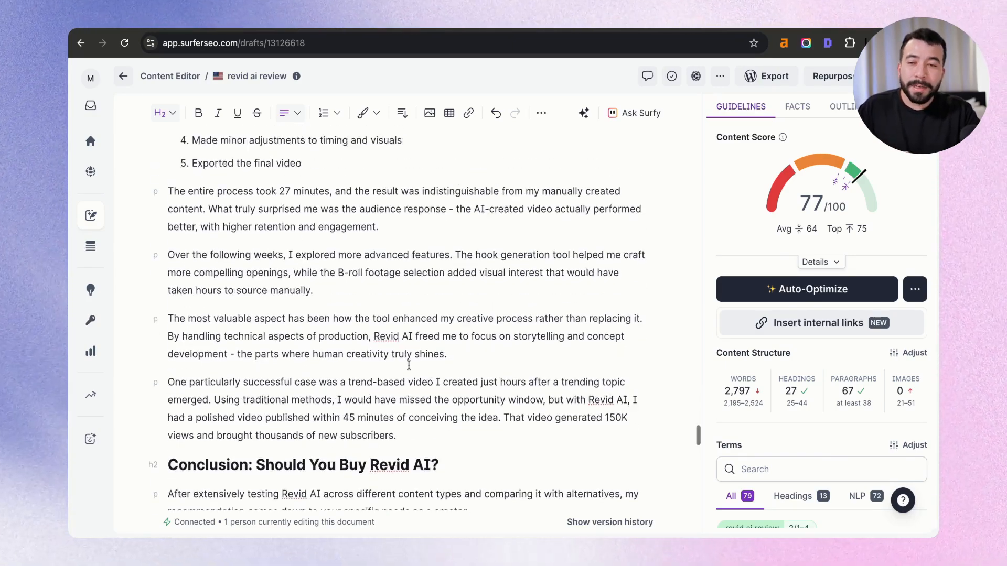
scroll("up", 3)
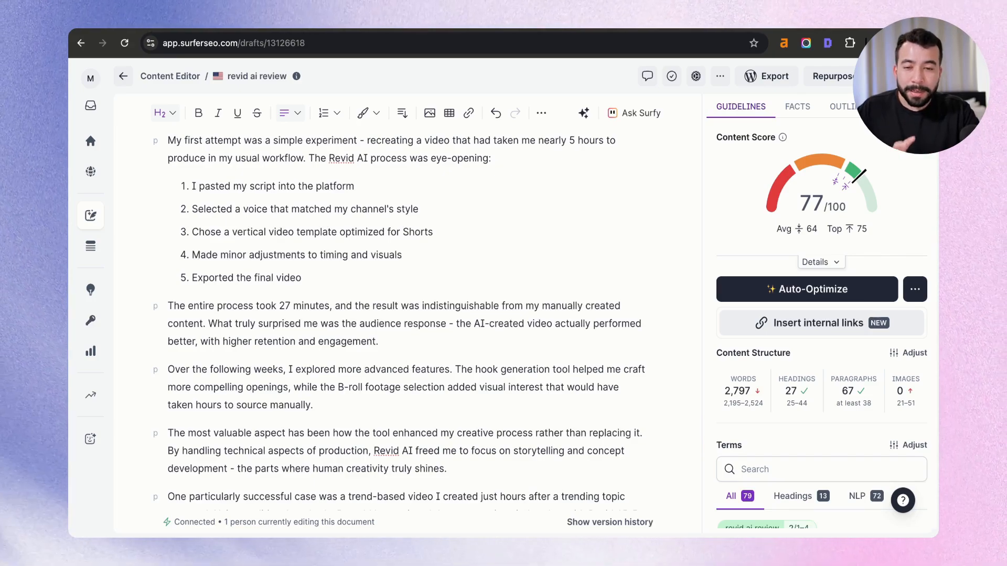
scroll("down", 3)
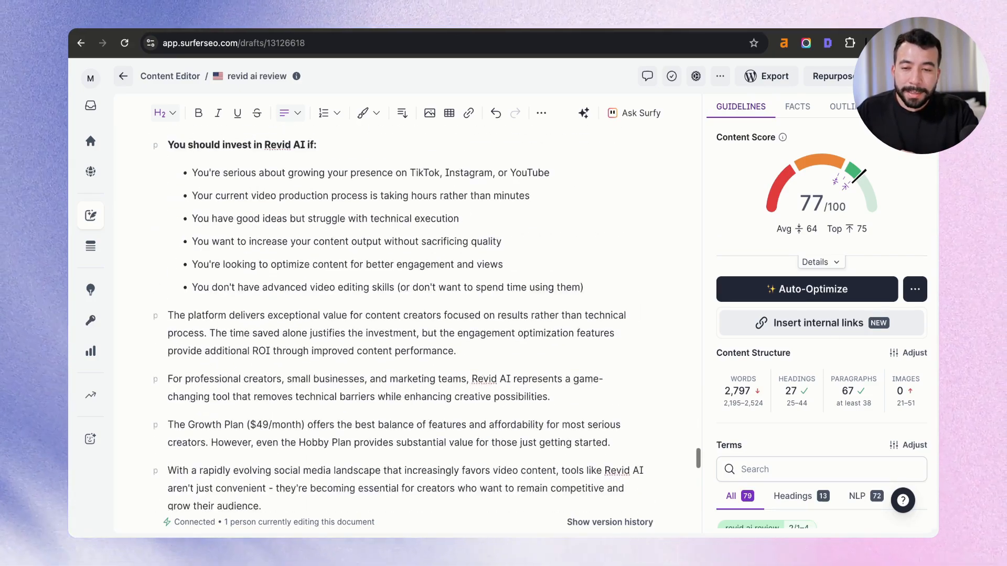
scroll("down", 3)
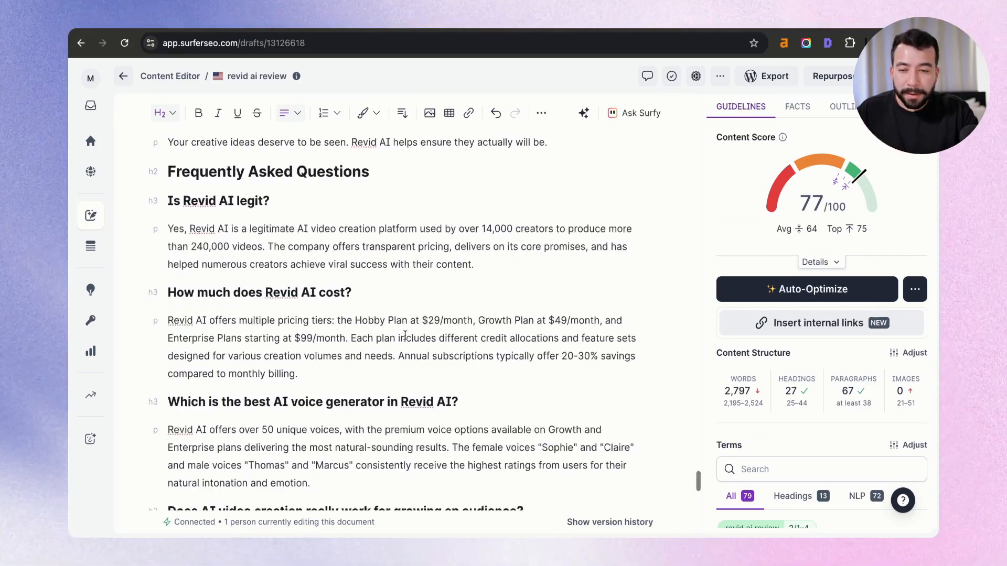
scroll("down", 3)
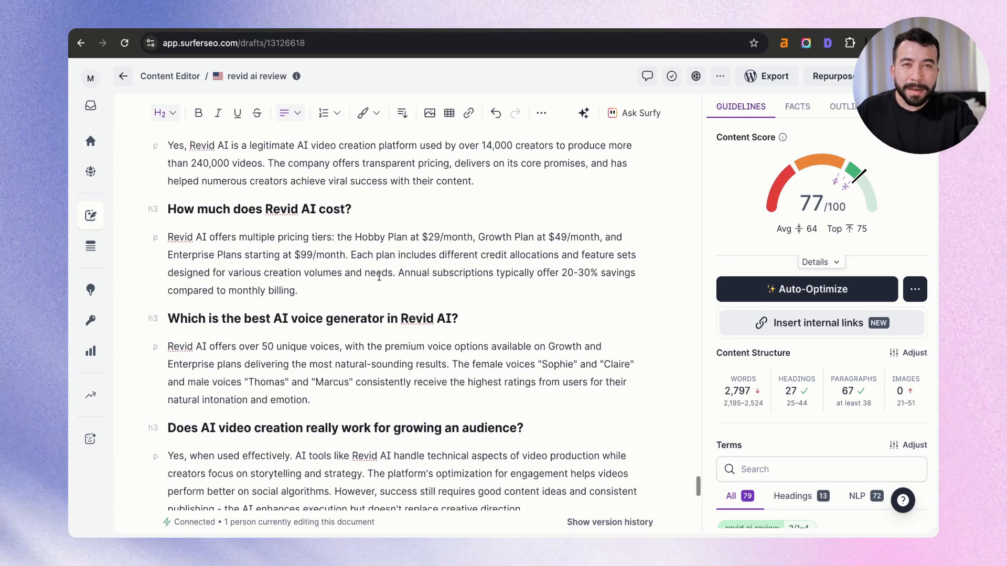
scroll("up", 3)
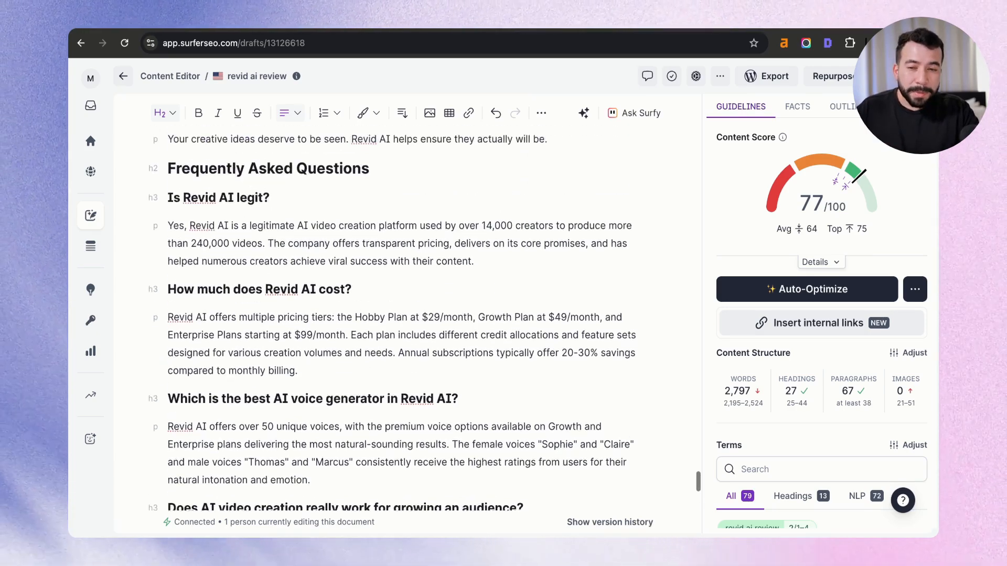
scroll("down", 3)
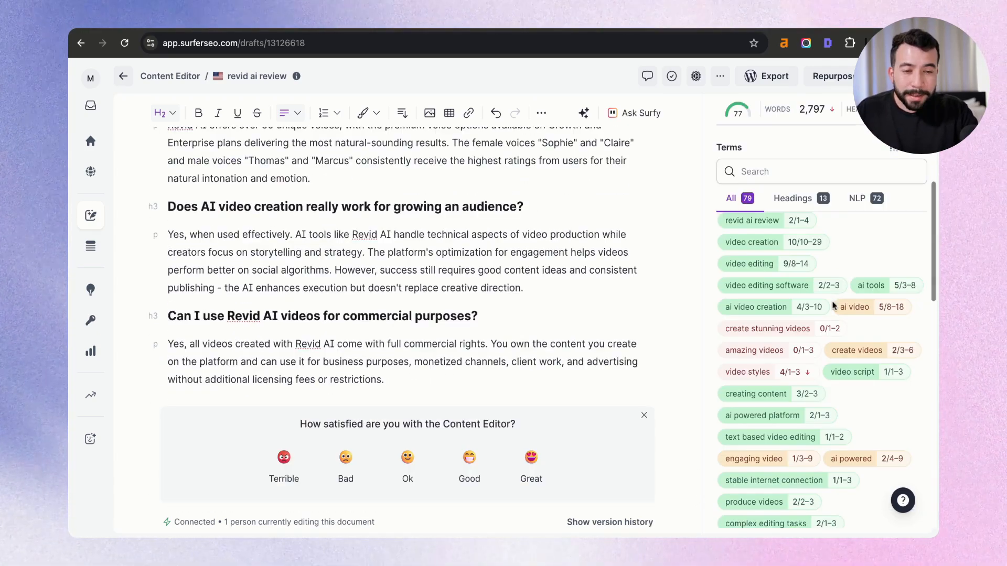
scroll("down", 3)
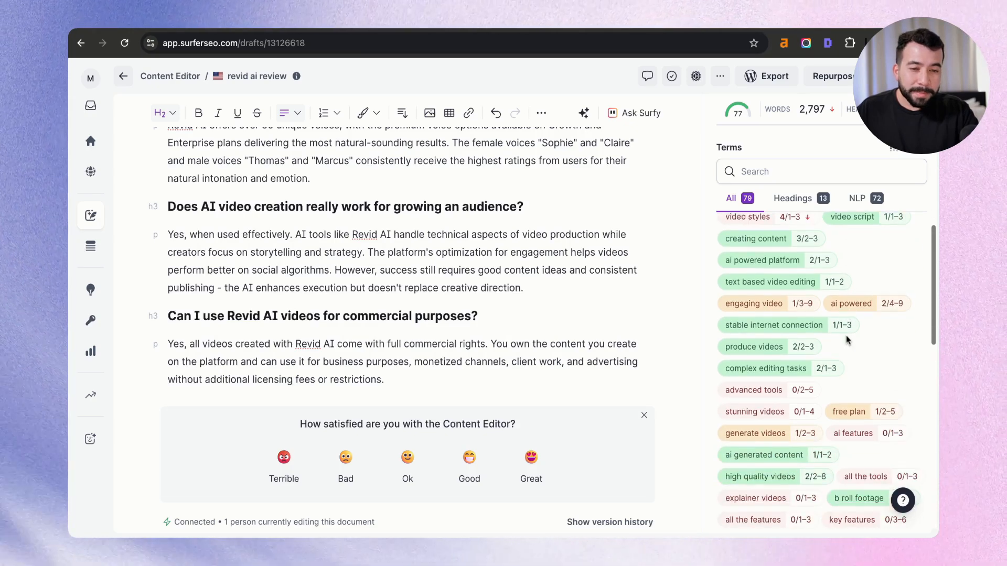
scroll("down", 3)
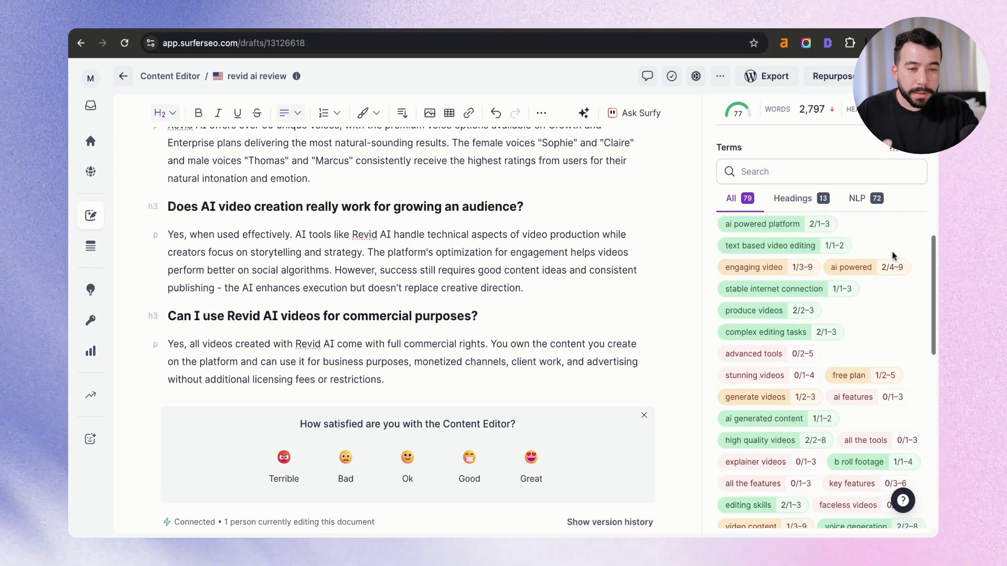
scroll("down", 3)
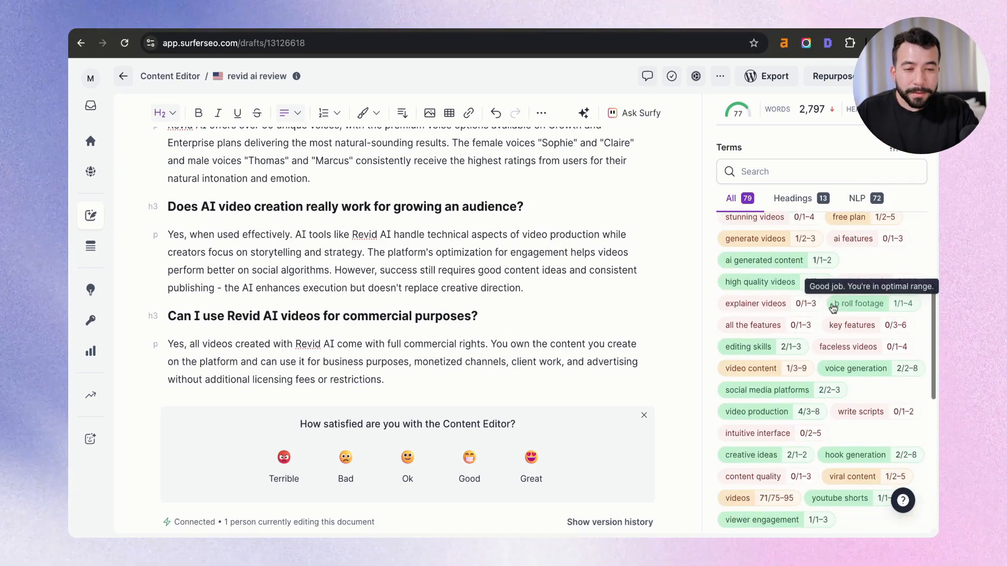
scroll("down", 3)
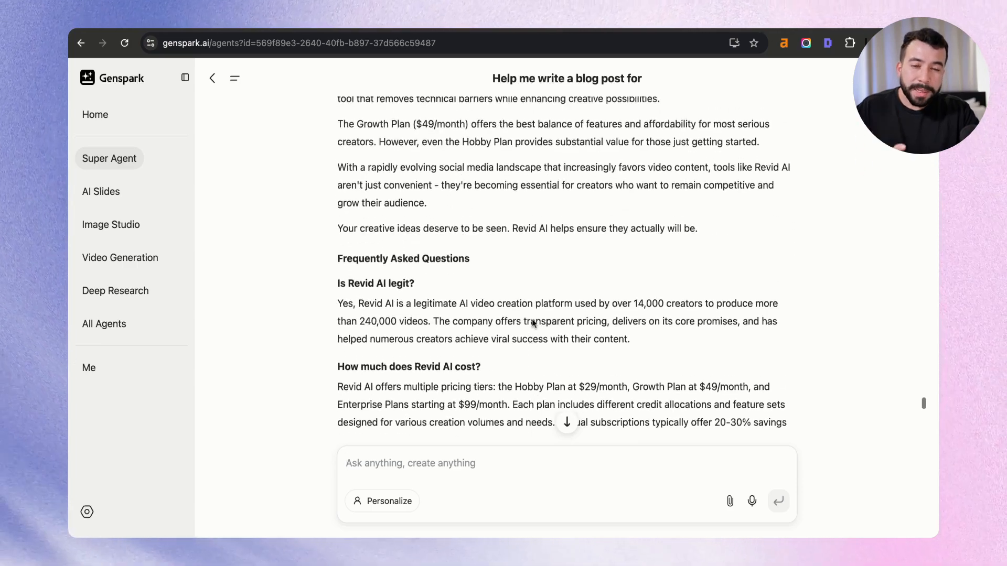
Scroll up the Genspark chat to the Revid AI review's closing recommendations above the FAQ.
scroll("up", 3)
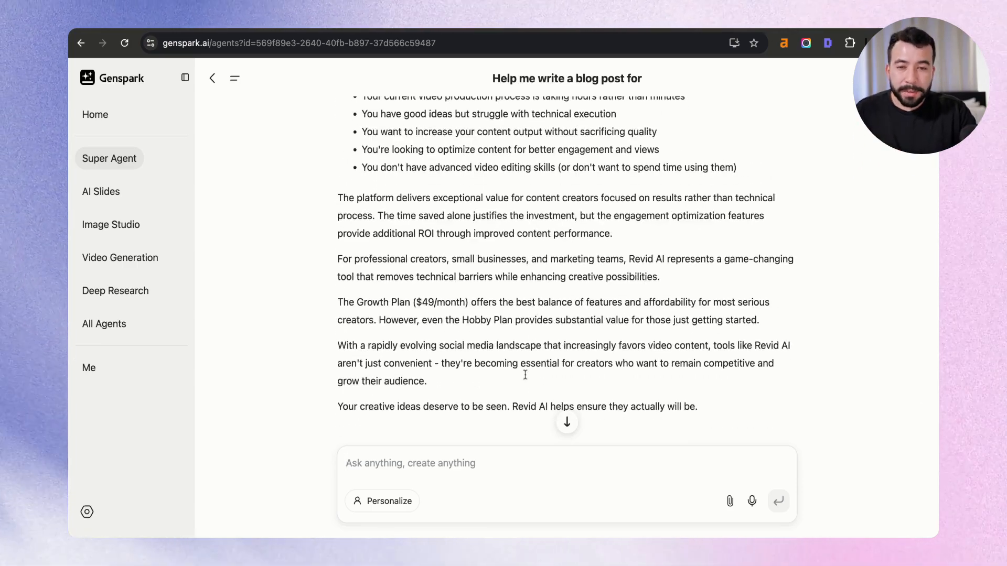